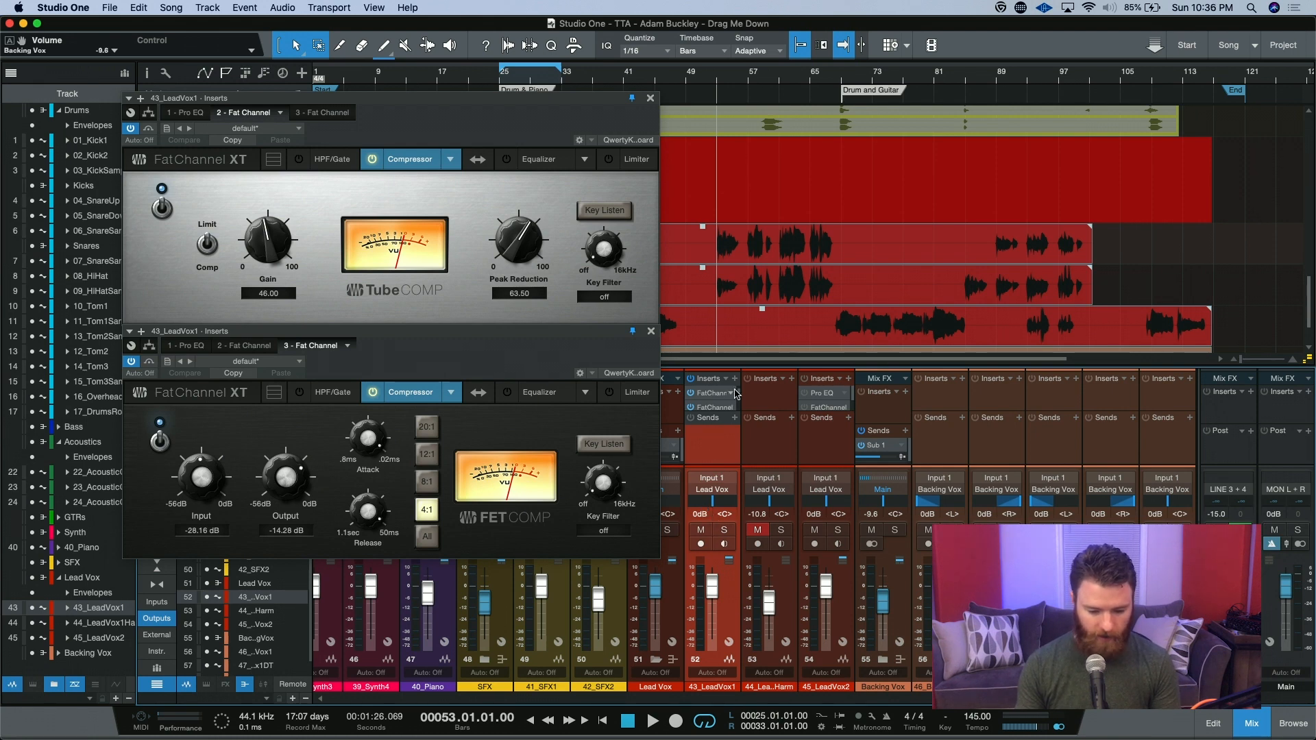
# - Search 'compres', add the stock Compressor after both Fat Channels, and review the chain's tabs
pyautogui.click(185, 113)
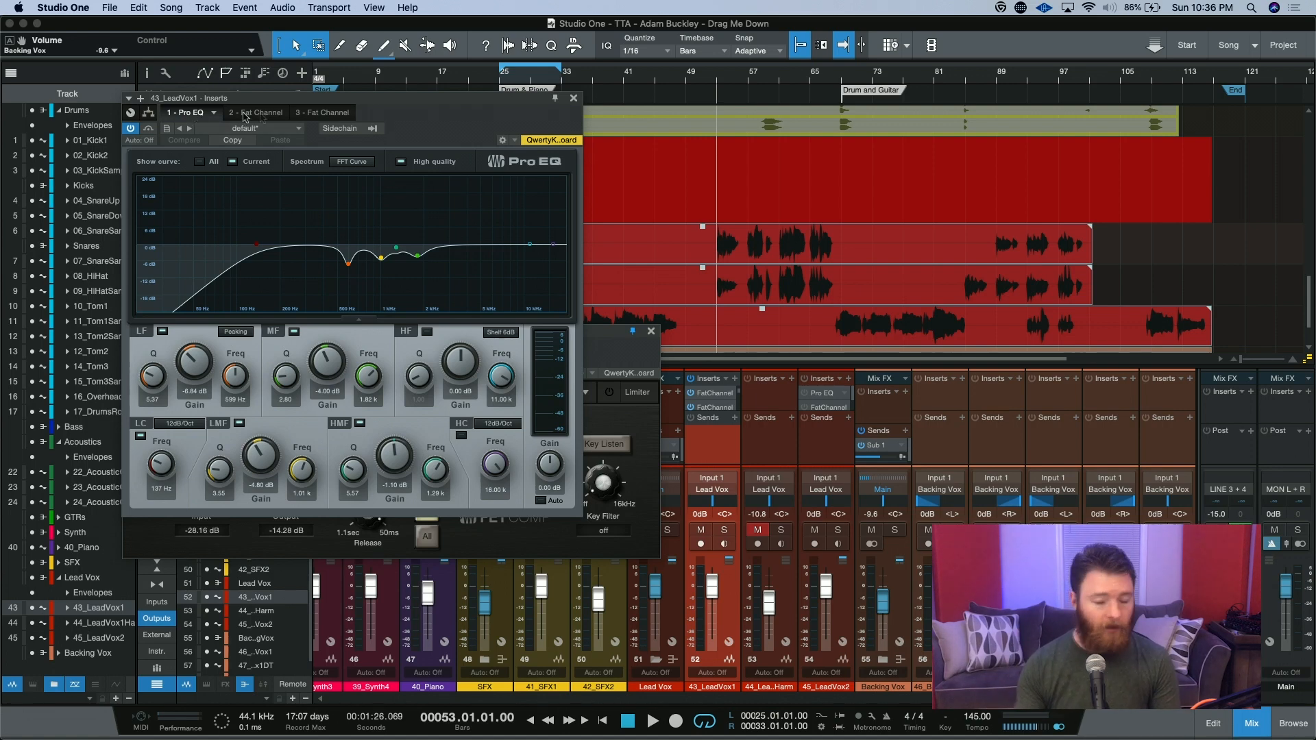
pyautogui.click(251, 113)
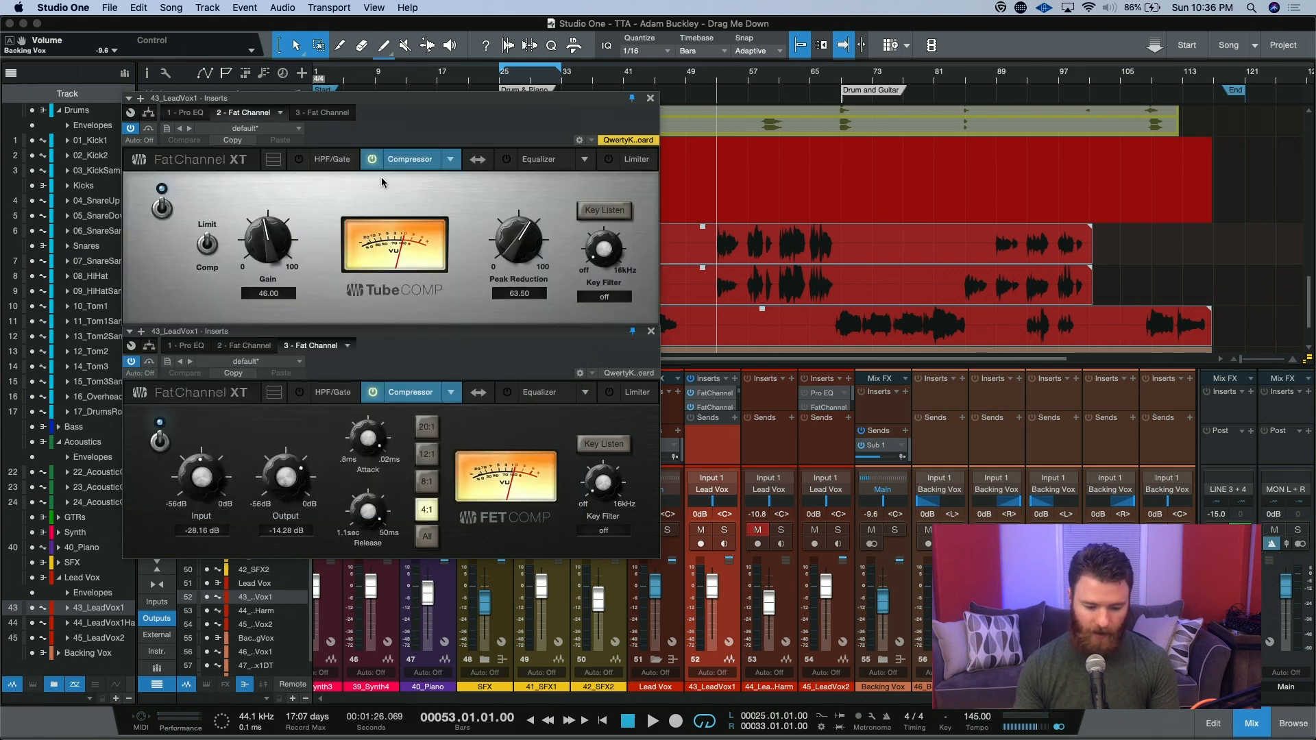
pyautogui.moveTo(418, 244)
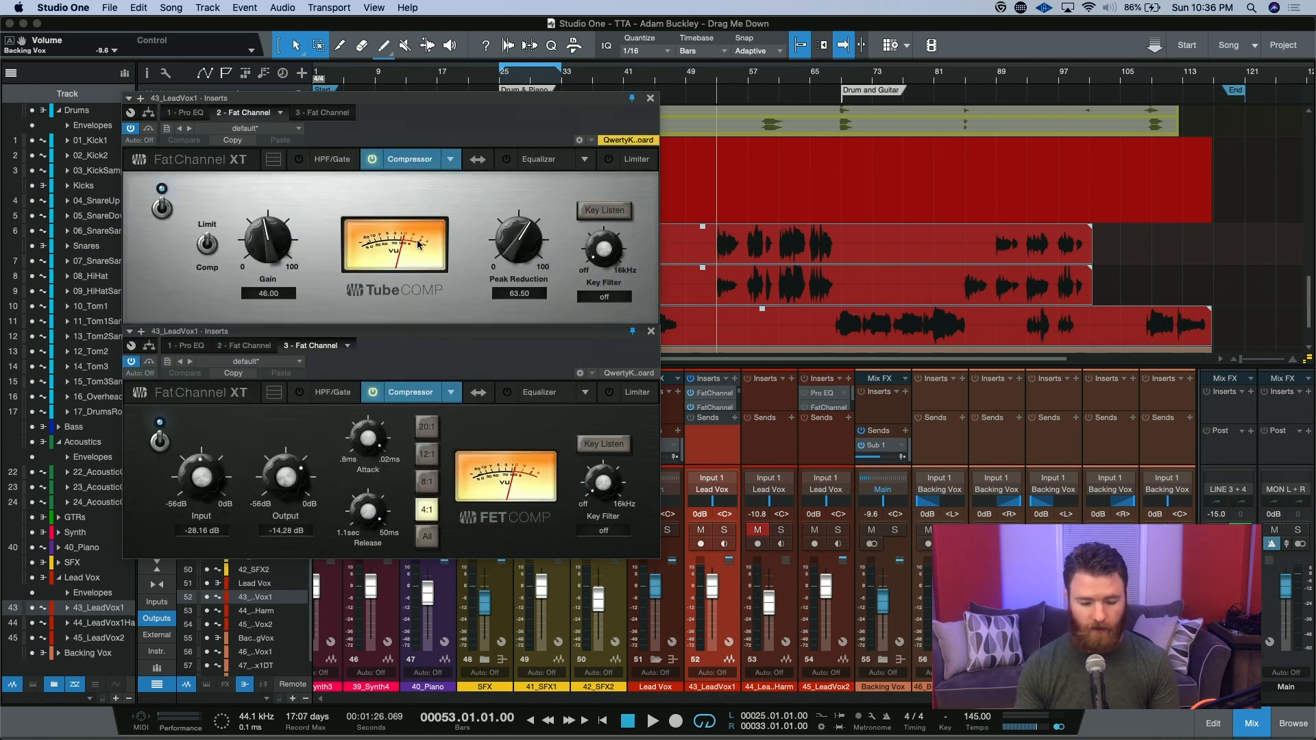
pyautogui.moveTo(392, 294)
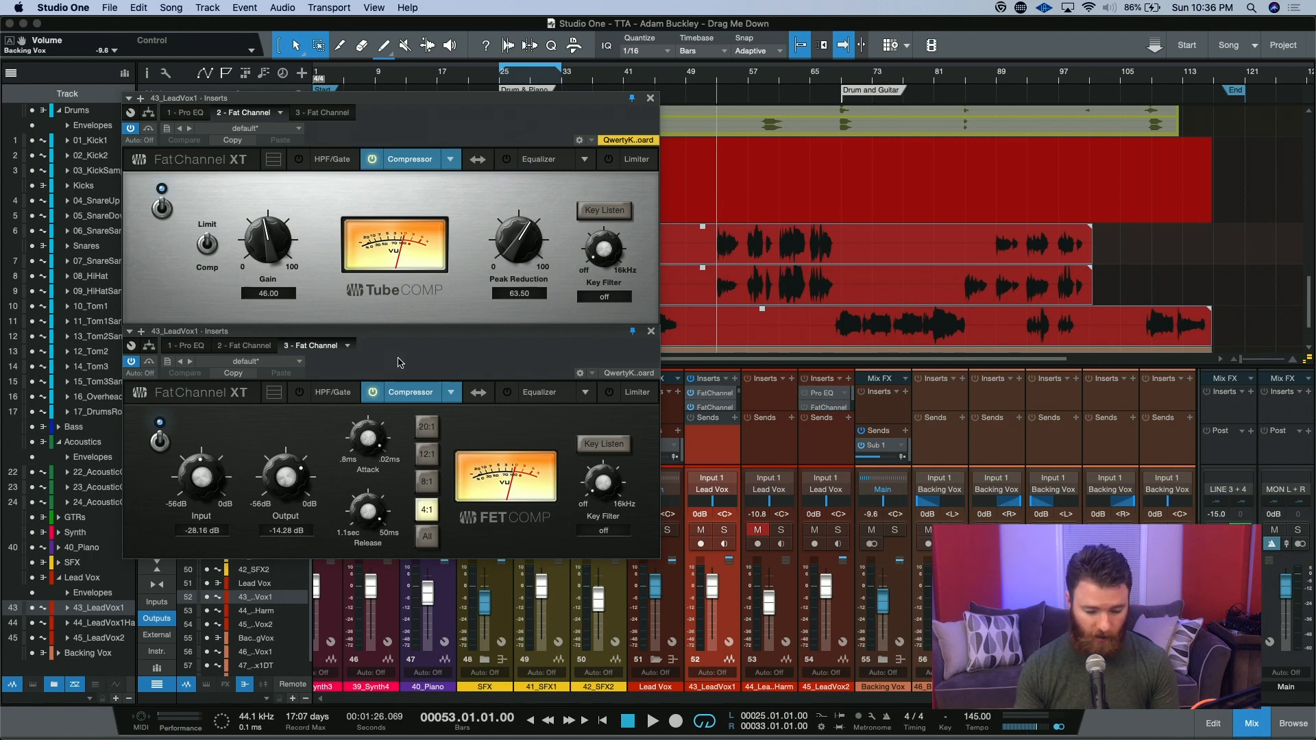
pyautogui.moveTo(243, 252)
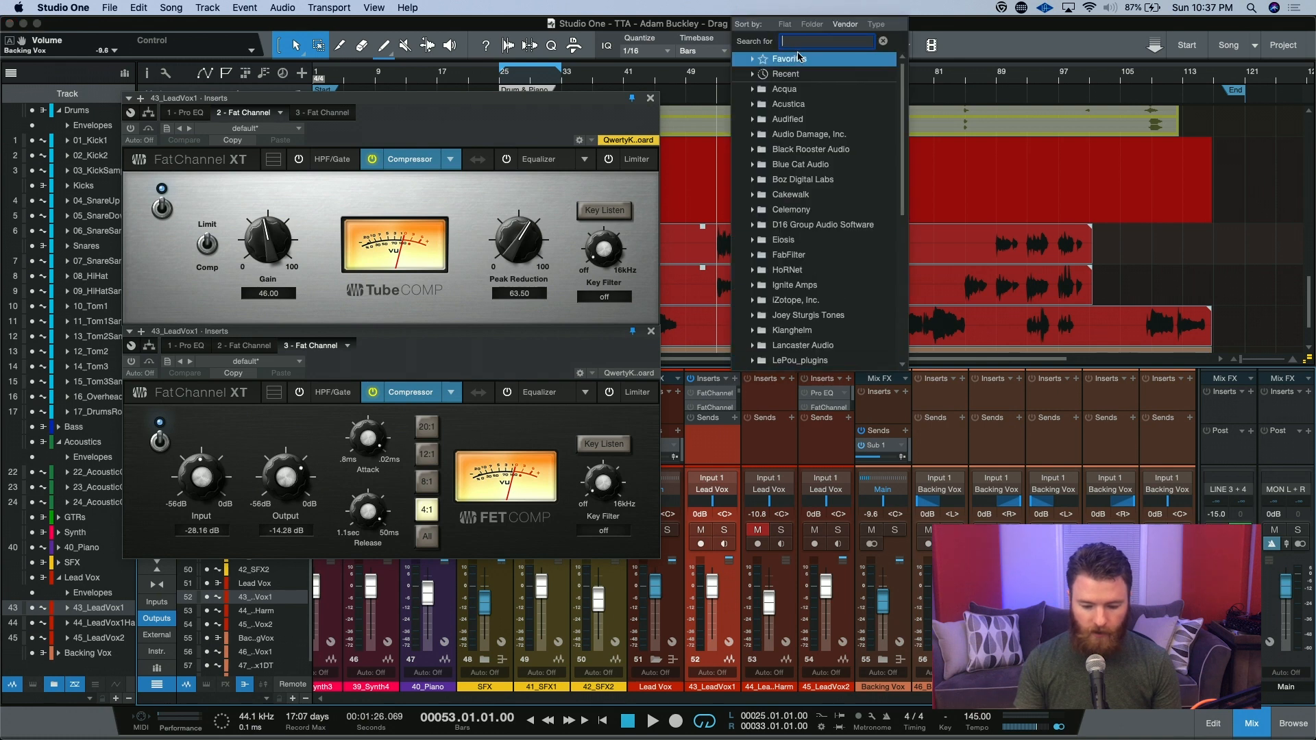
pyautogui.write('compres')
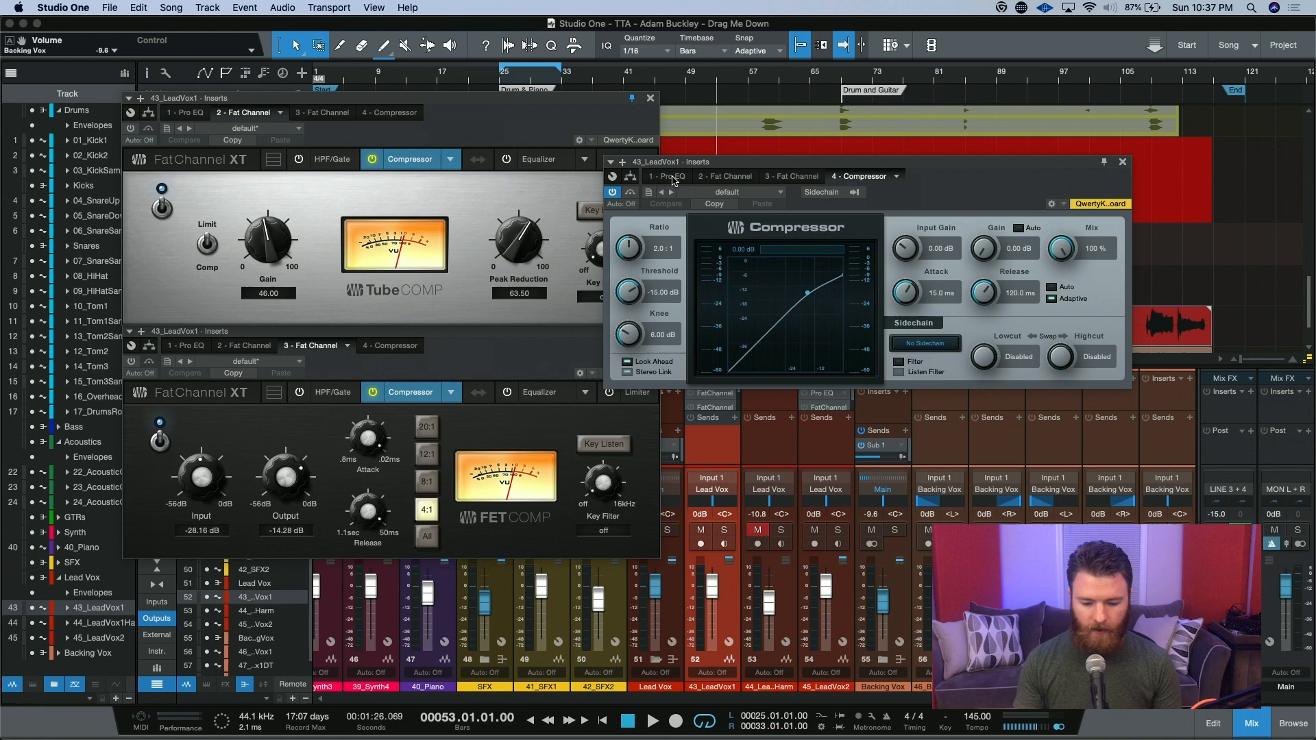
pyautogui.click(666, 176)
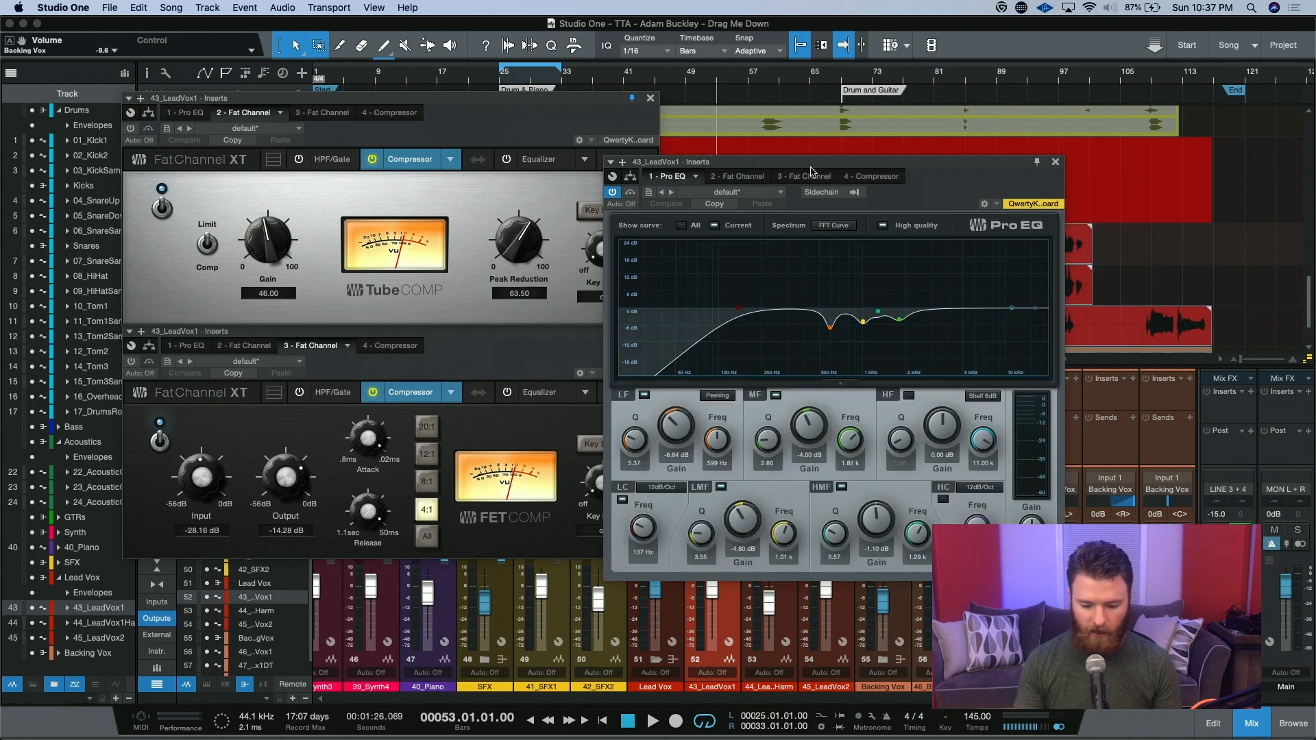
pyautogui.click(731, 177)
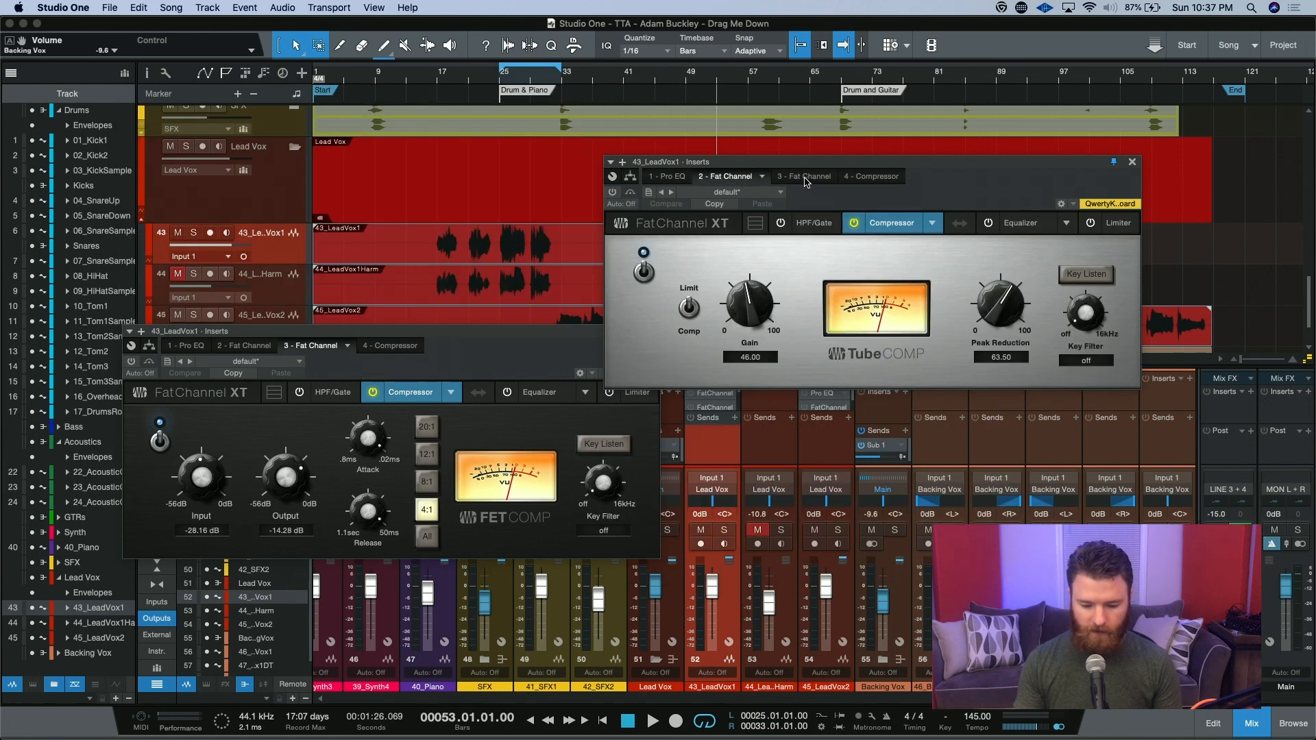
pyautogui.click(797, 176)
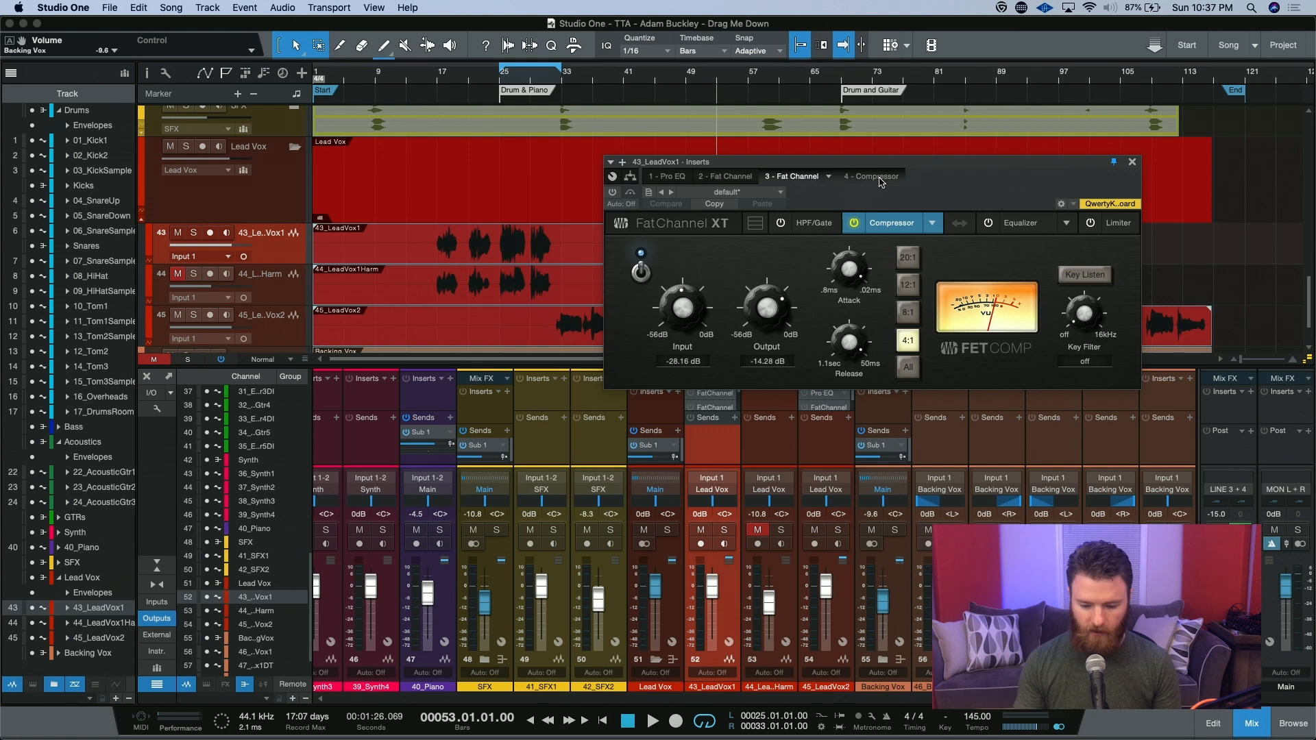
# - Dial the stock Compressor to 4:1 ratio, -22.92 dB threshold, 0.10 dB knee, 88.5 ms release
pyautogui.click(872, 176)
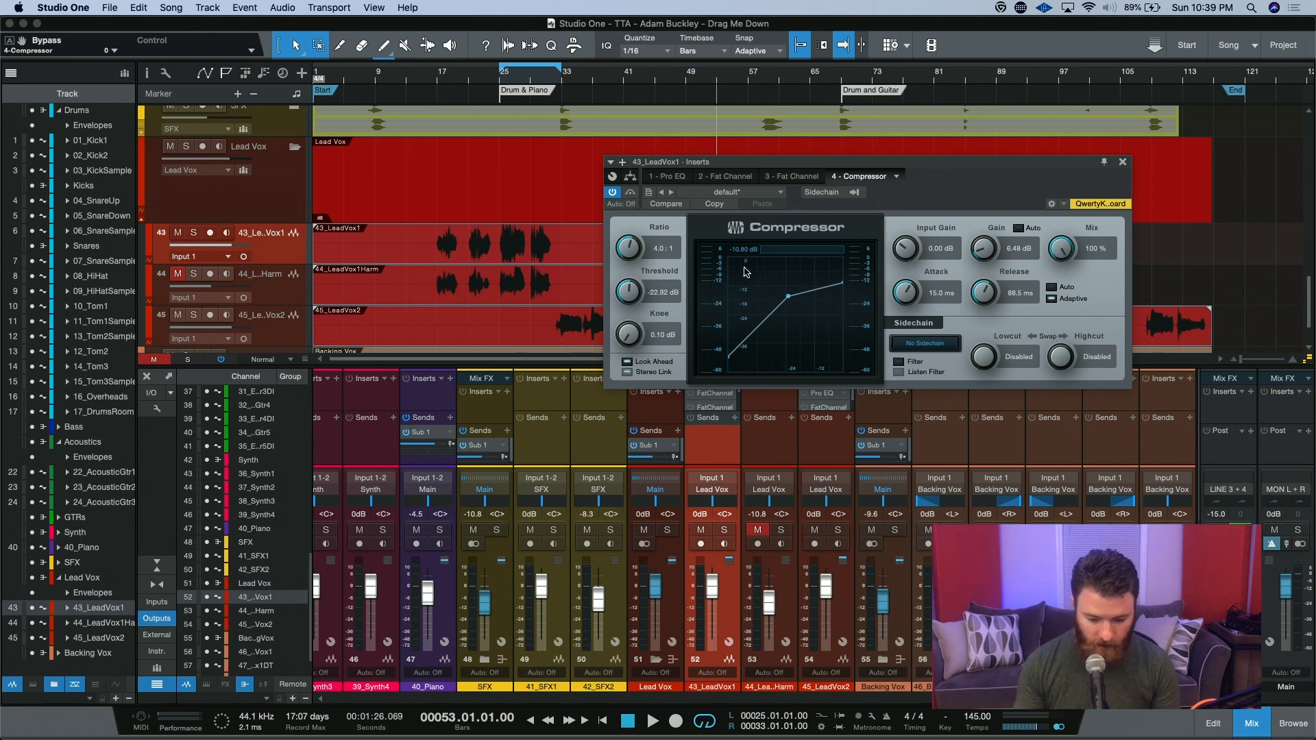
pyautogui.moveTo(734, 270)
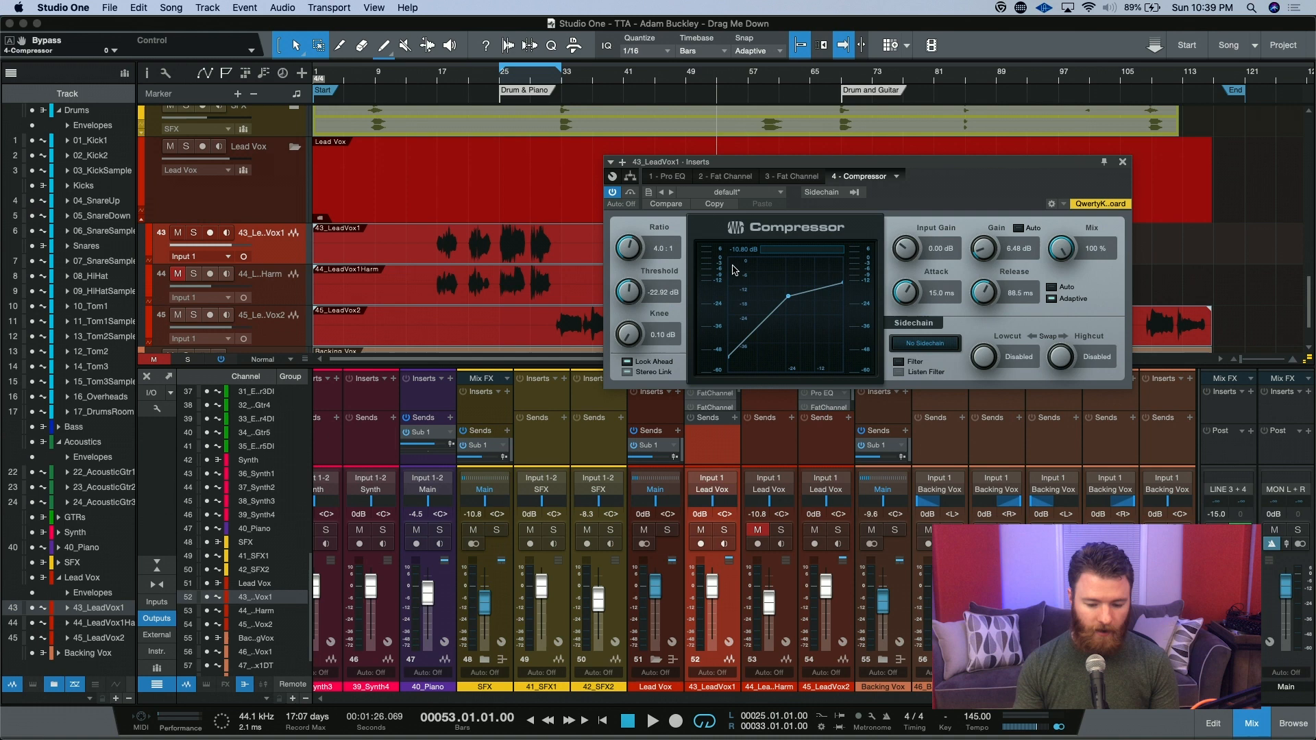
pyautogui.moveTo(740, 266)
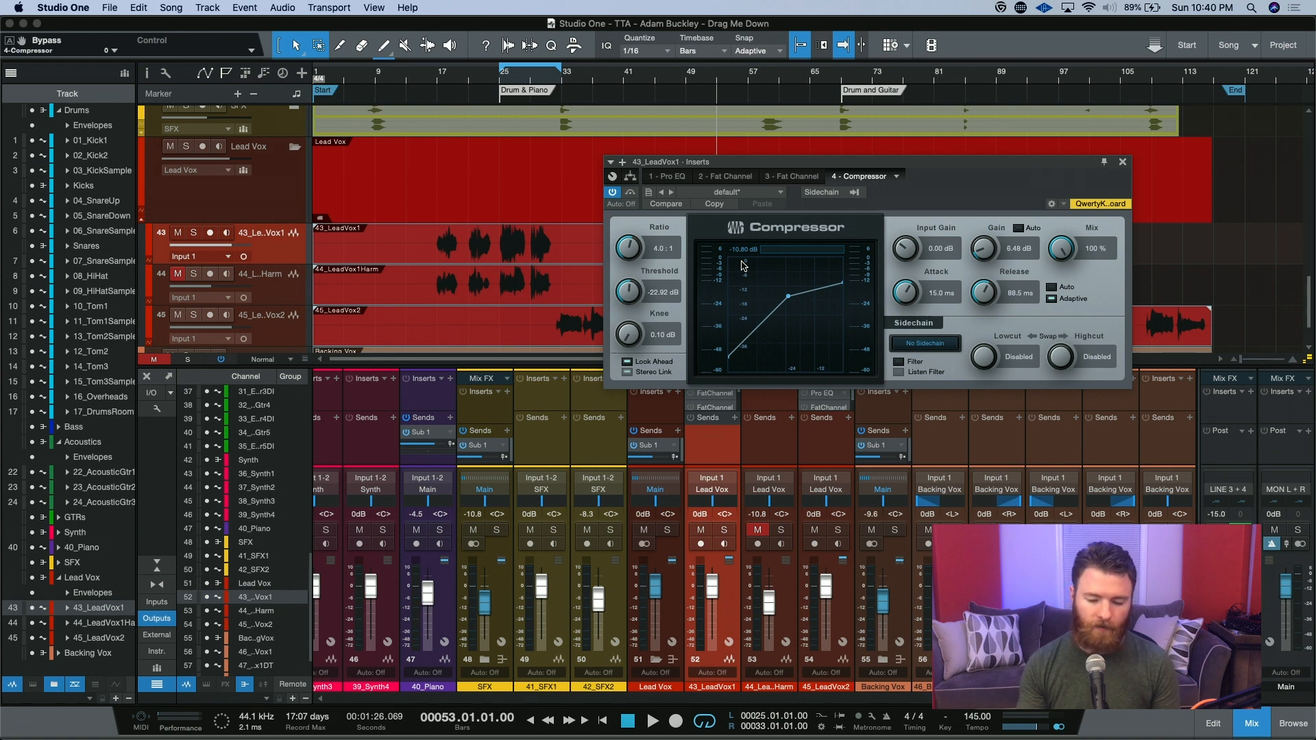
# - Bypass and close the stock Compressor, then switch the FET Comp off and back on
pyautogui.click(612, 192)
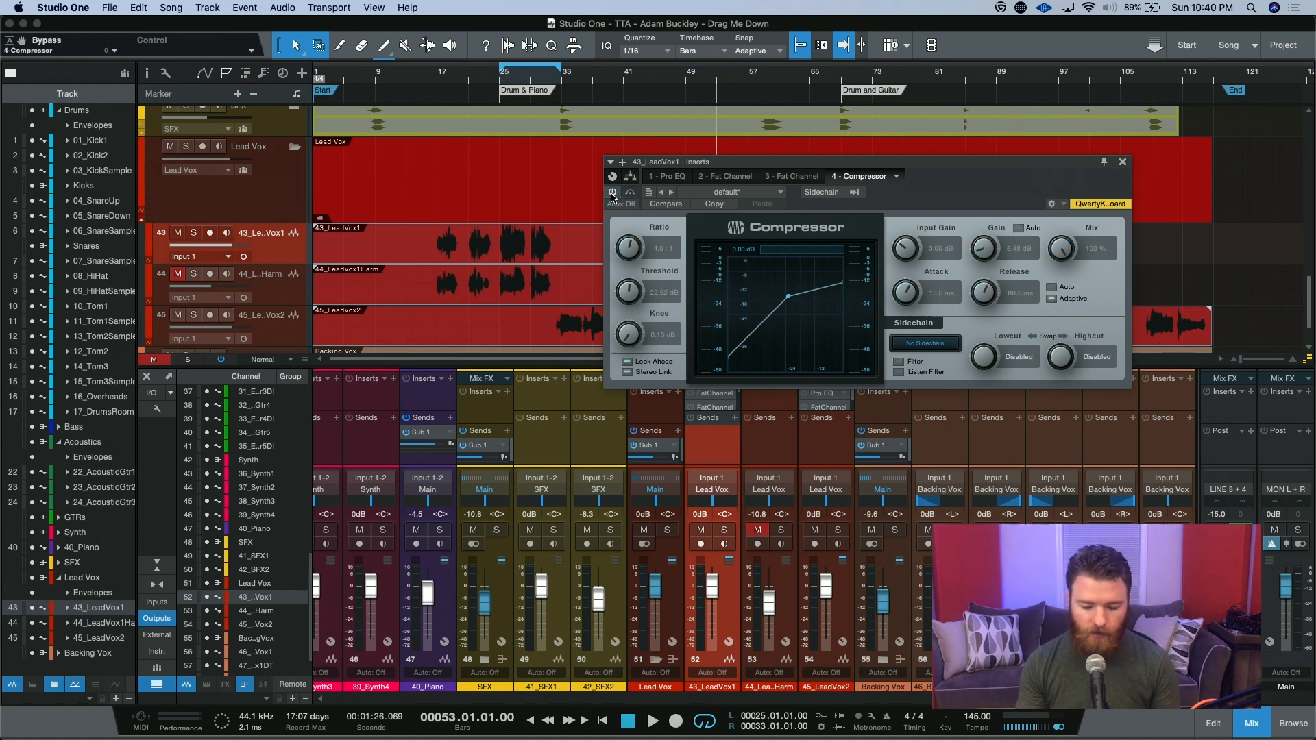
pyautogui.click(726, 176)
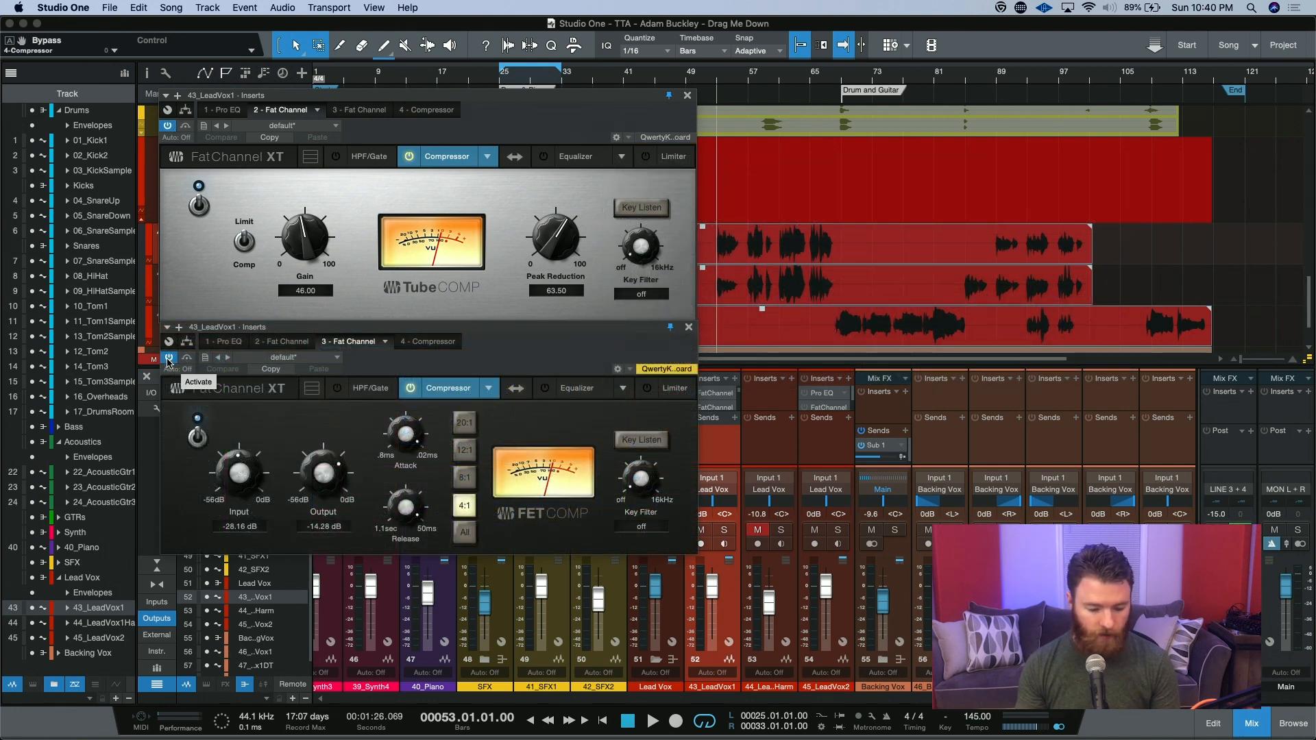
pyautogui.click(168, 359)
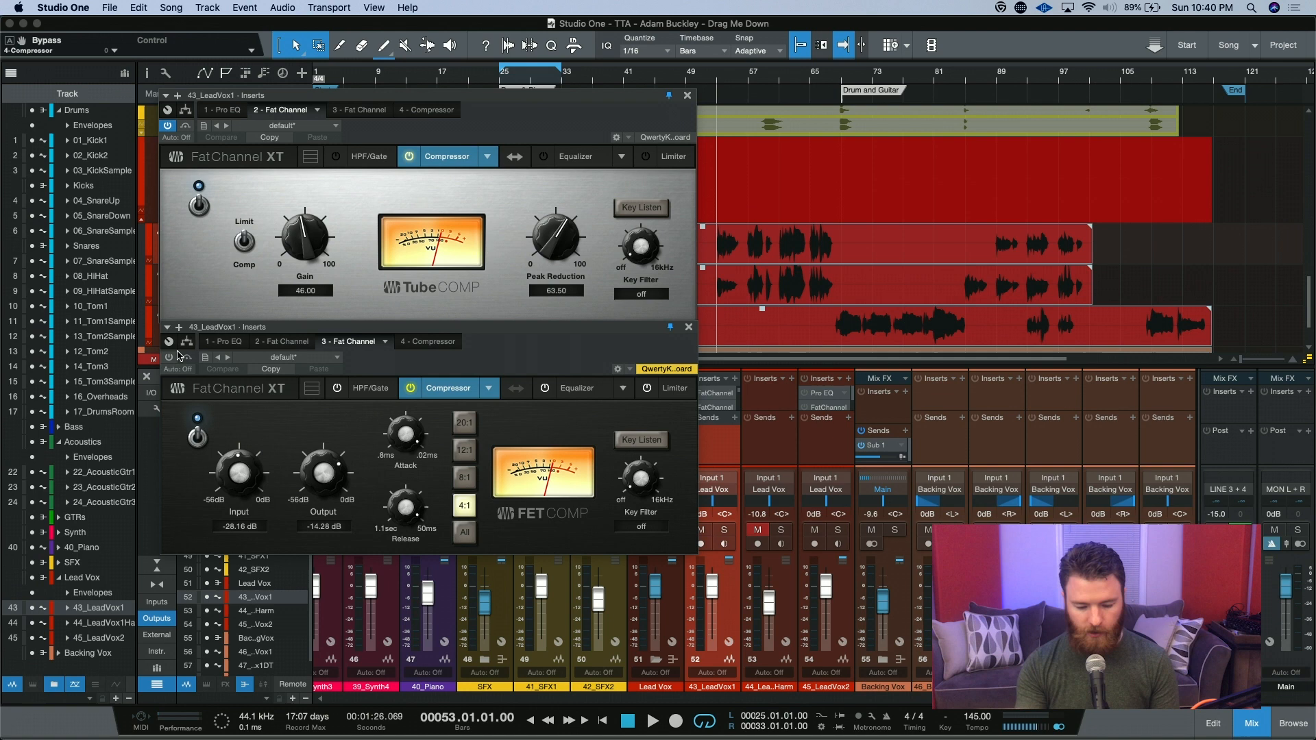
pyautogui.click(654, 721)
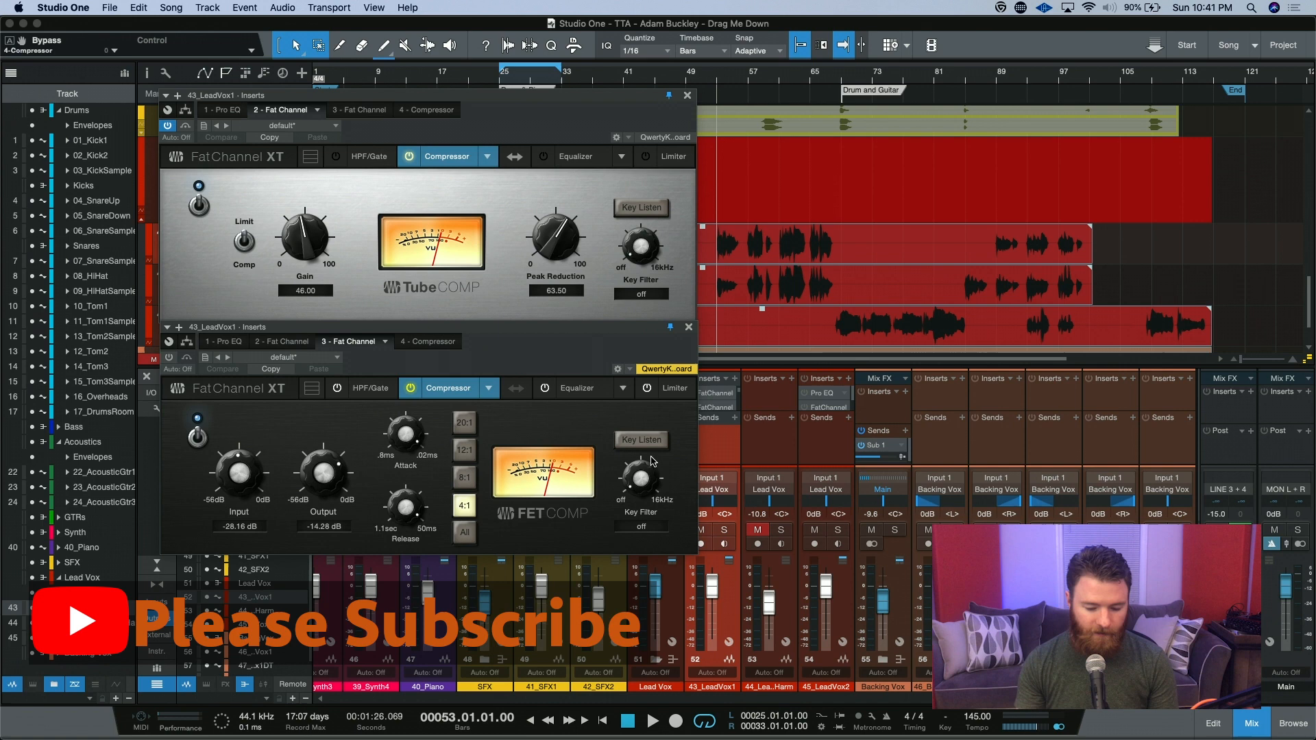
pyautogui.moveTo(556, 485)
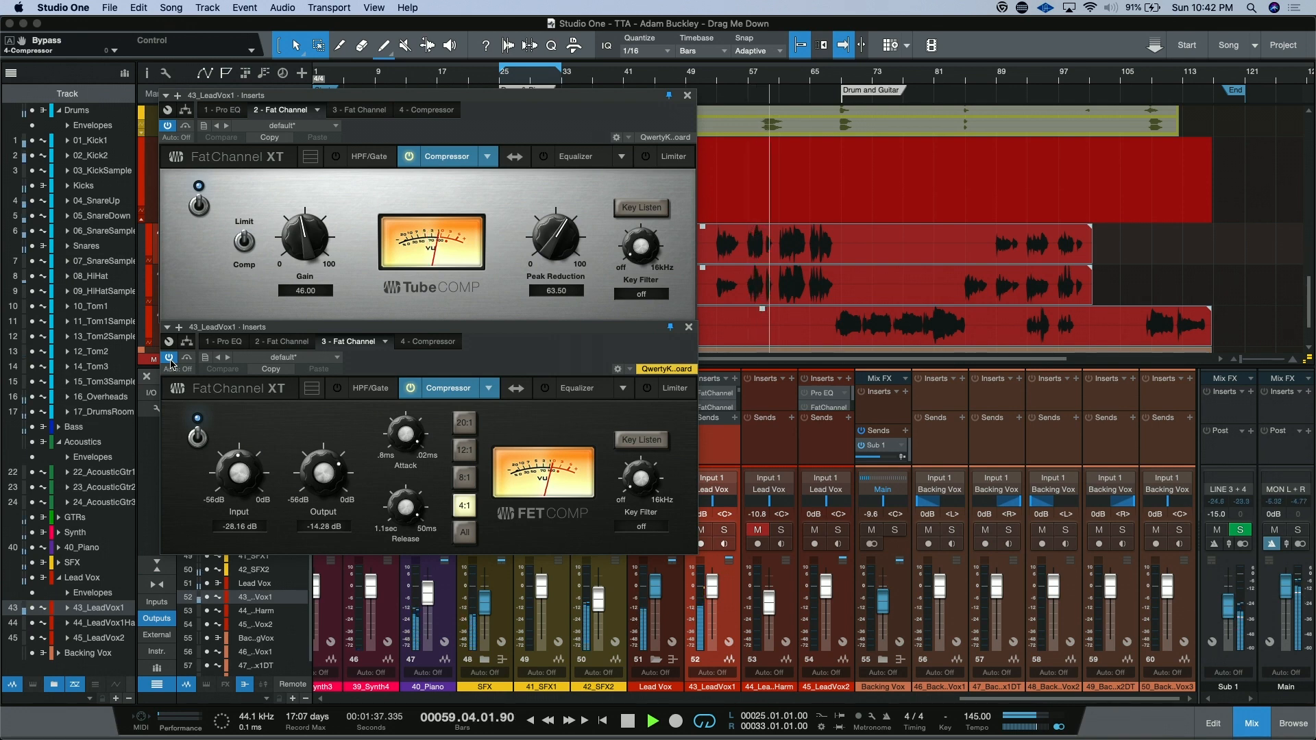
pyautogui.click(621, 720)
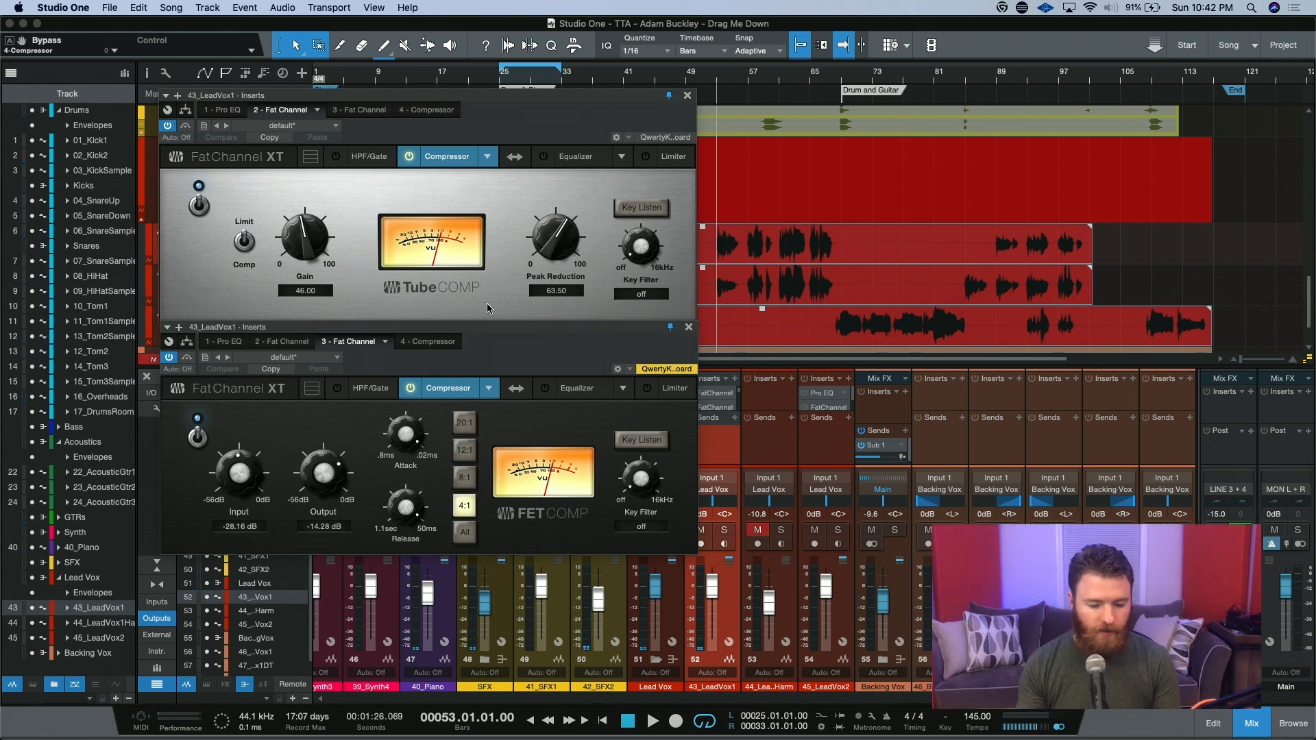
pyautogui.moveTo(444, 270)
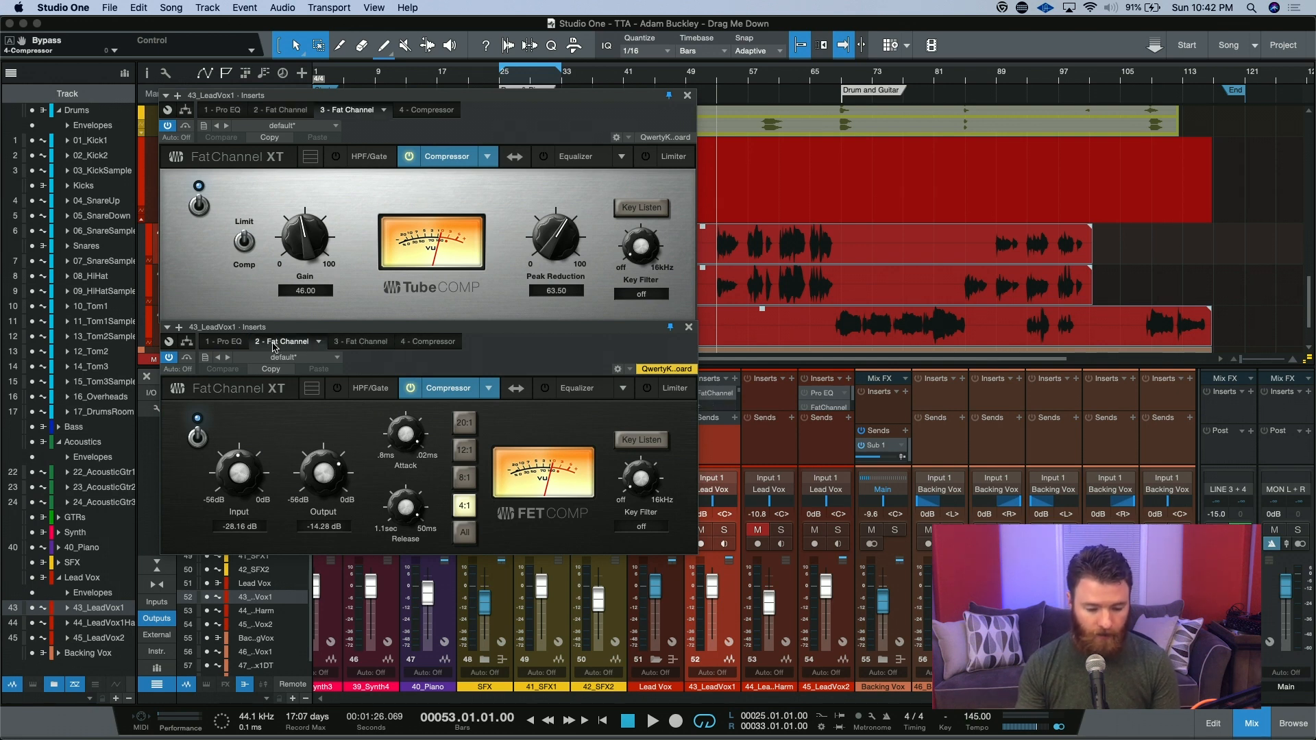
pyautogui.moveTo(299, 334)
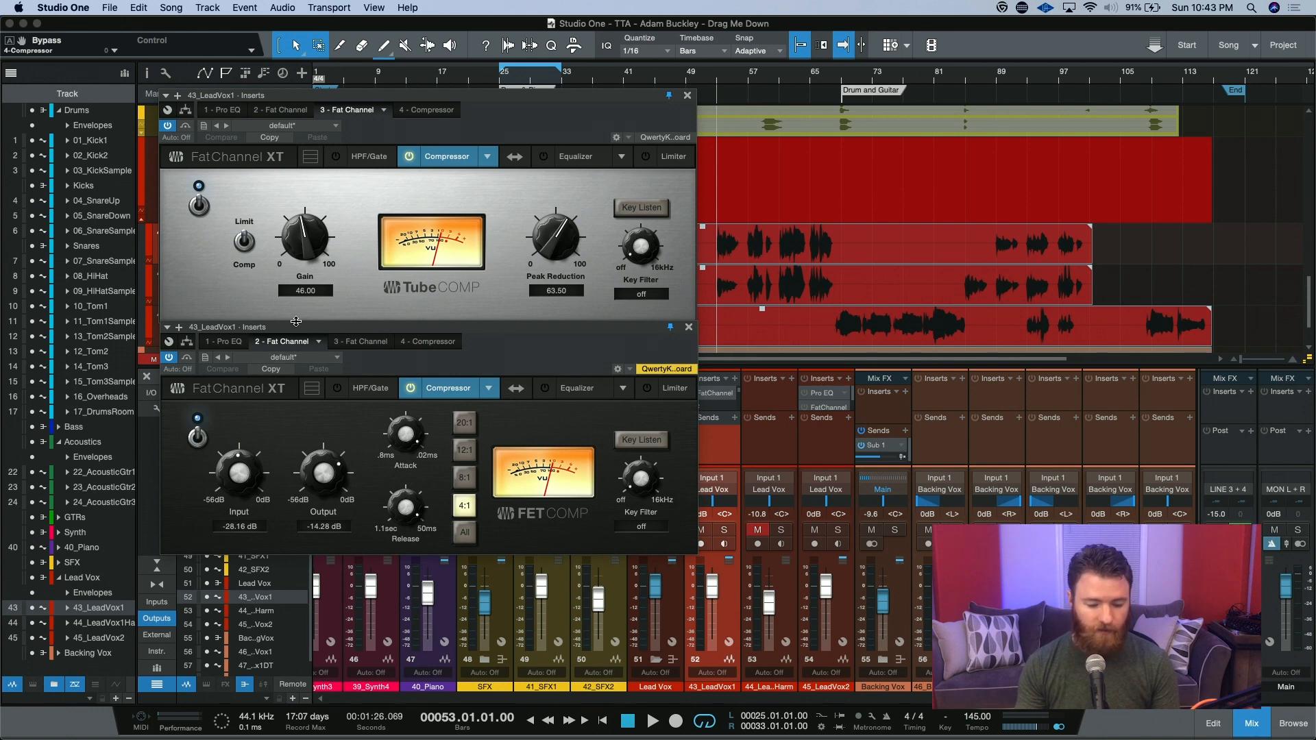
pyautogui.moveTo(295, 328)
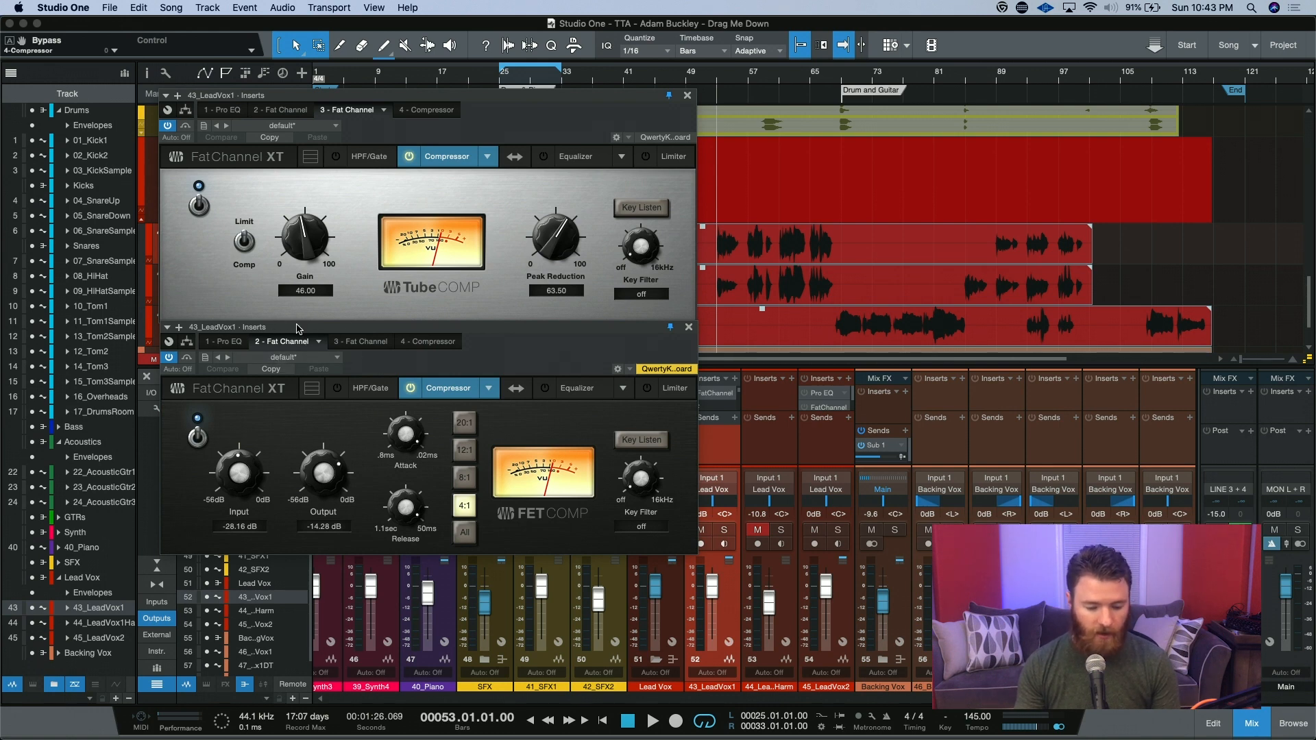
pyautogui.moveTo(352, 200)
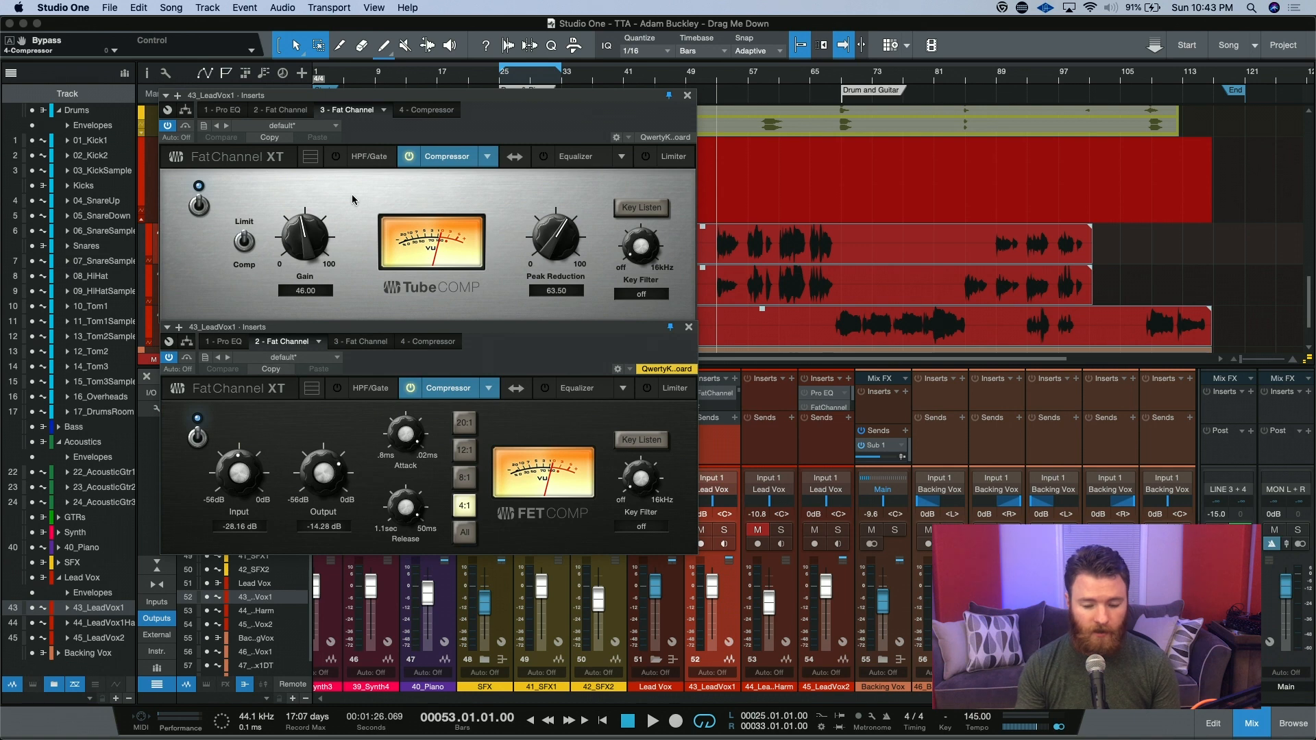
pyautogui.moveTo(357, 127)
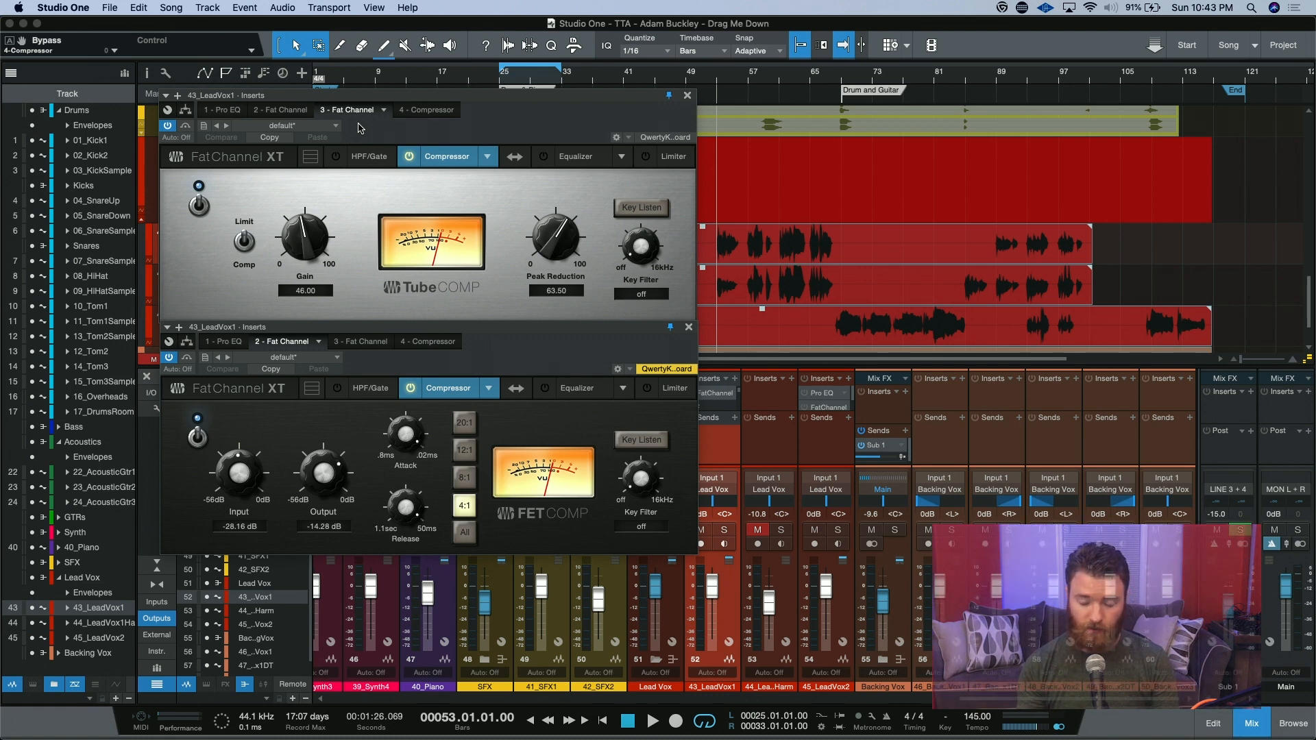
# - Start playback to audition the chain with FET Comp now ahead of Tube Comp
pyautogui.click(654, 721)
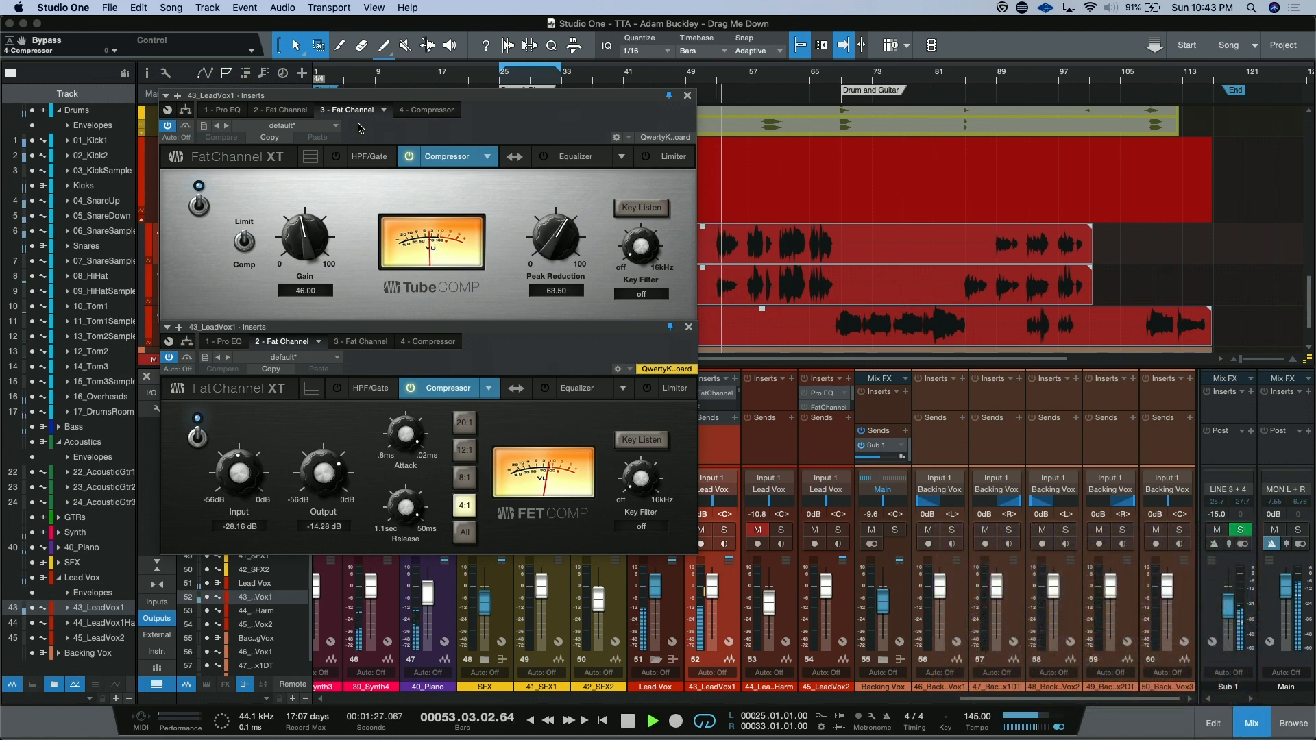